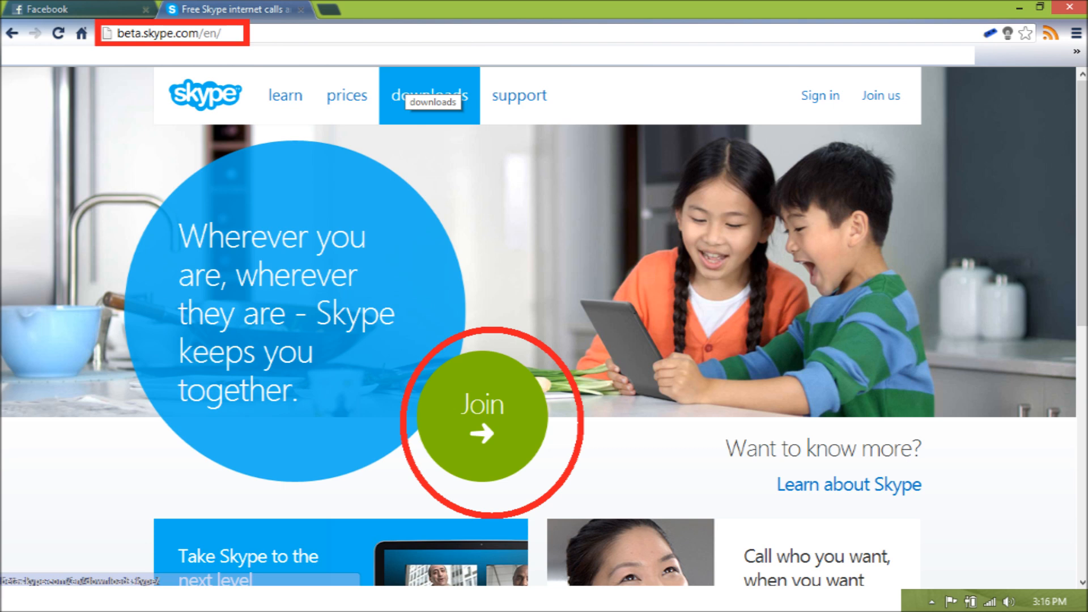
Start Skype sign-up from the green Join button on the home page.
{"action": "left_click", "coordinate": [481, 404]}
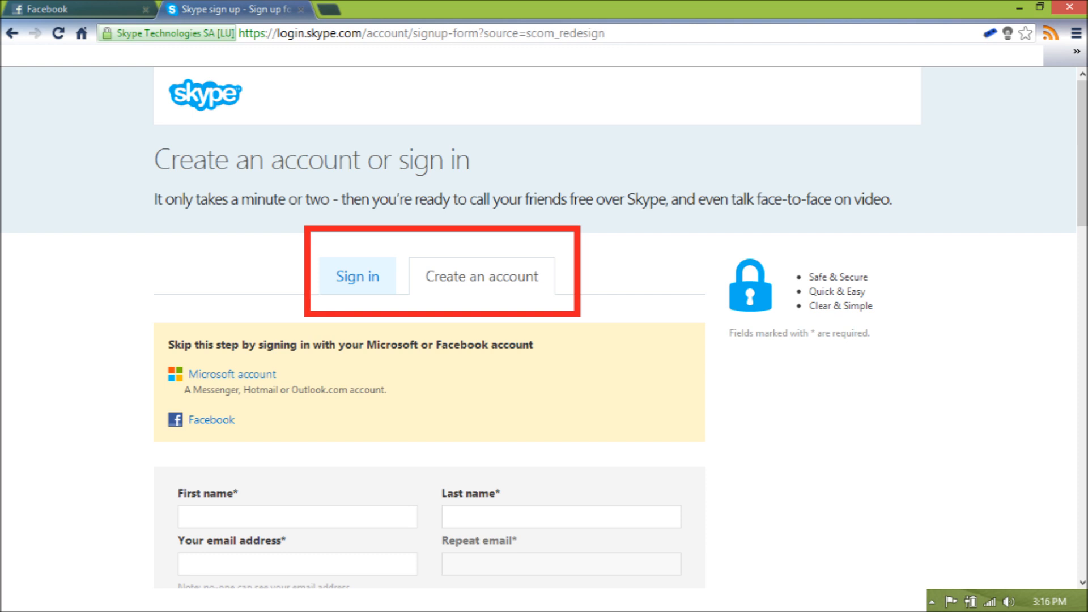
Reach the Skype downloads page showing the Computer section for Windows 8.
{"action": "left_click", "coordinate": [357, 275]}
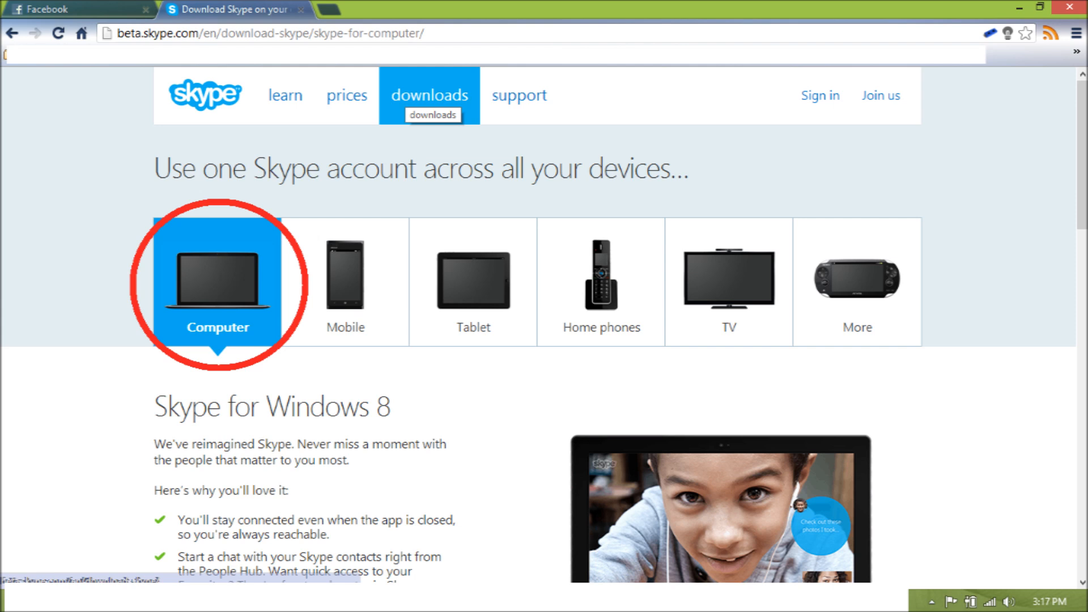
Reveal the Skype for Windows desktop overview via 'Learn about Skype for Windows desktop'.
{"action": "scroll", "scroll_direction": "down", "scroll_amount": 3}
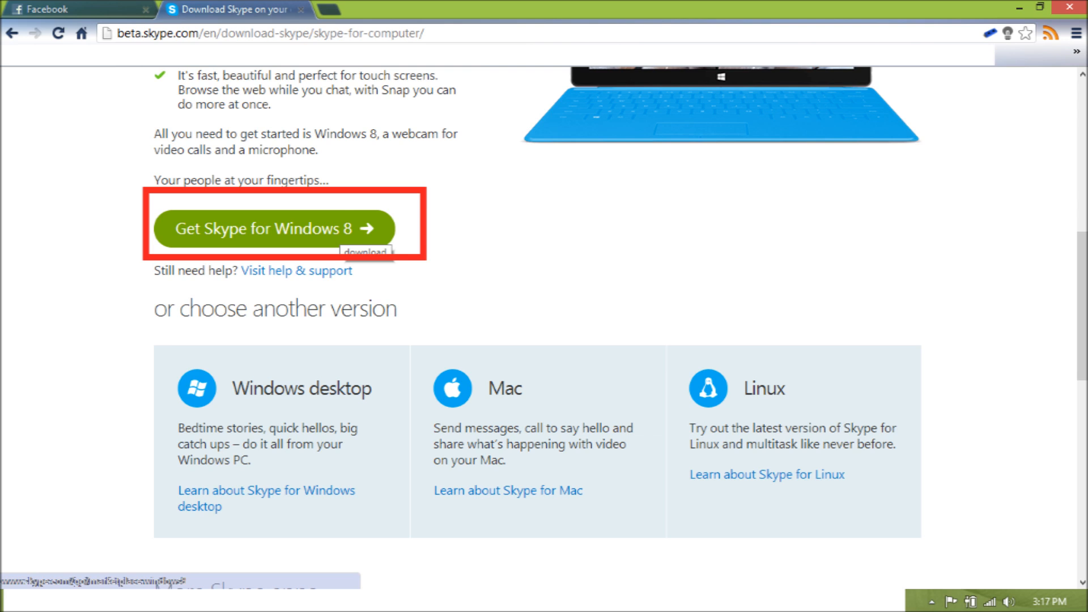
{"action": "left_click", "coordinate": [266, 490]}
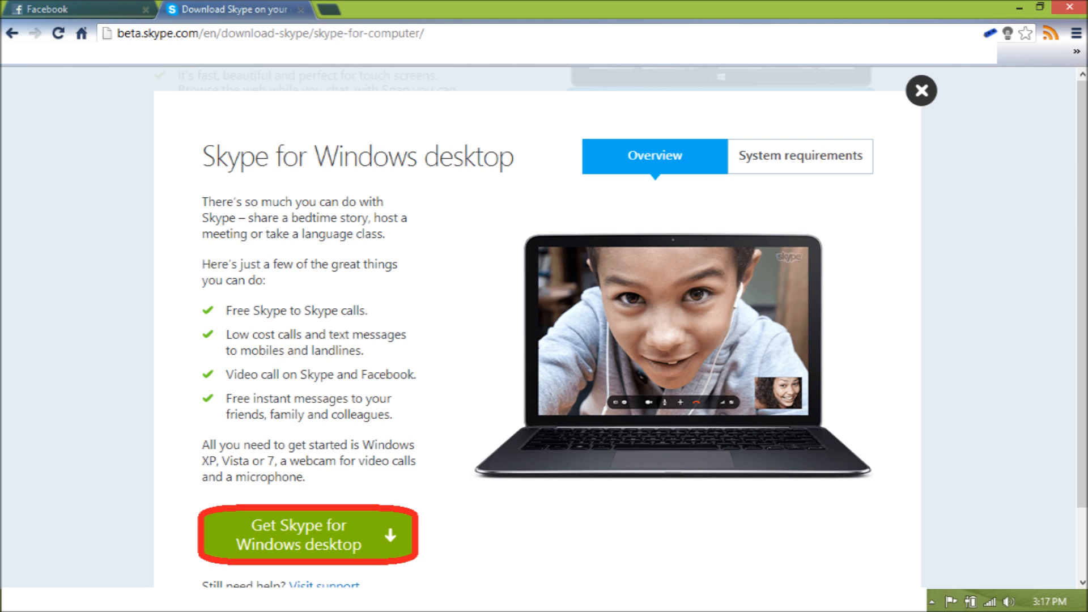
Start the SkypeSetupFull installer download via 'Get Skype for Windows desktop'.
{"action": "left_click", "coordinate": [302, 533]}
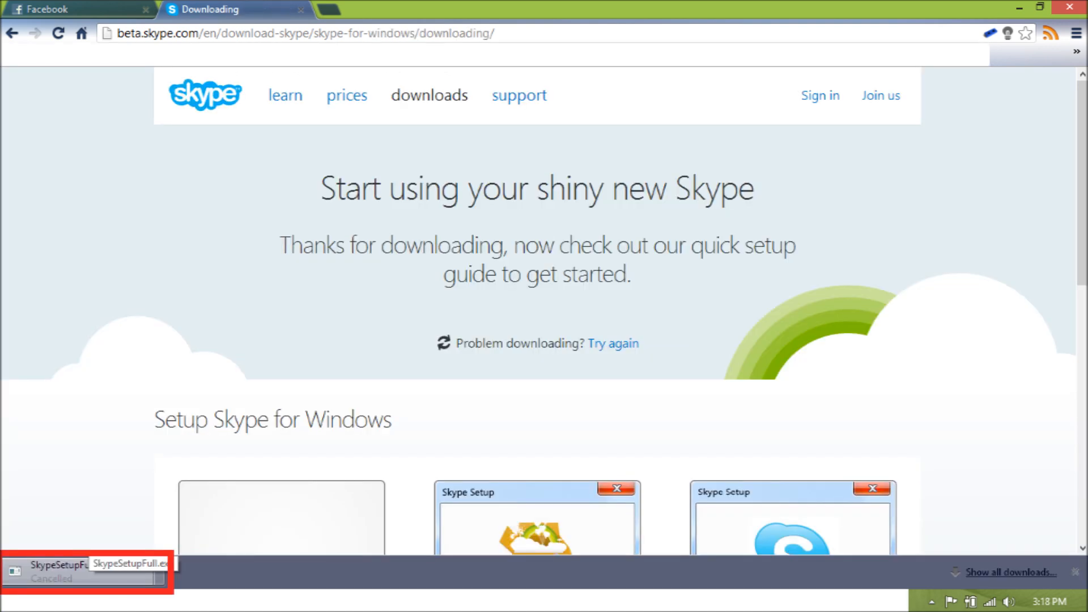